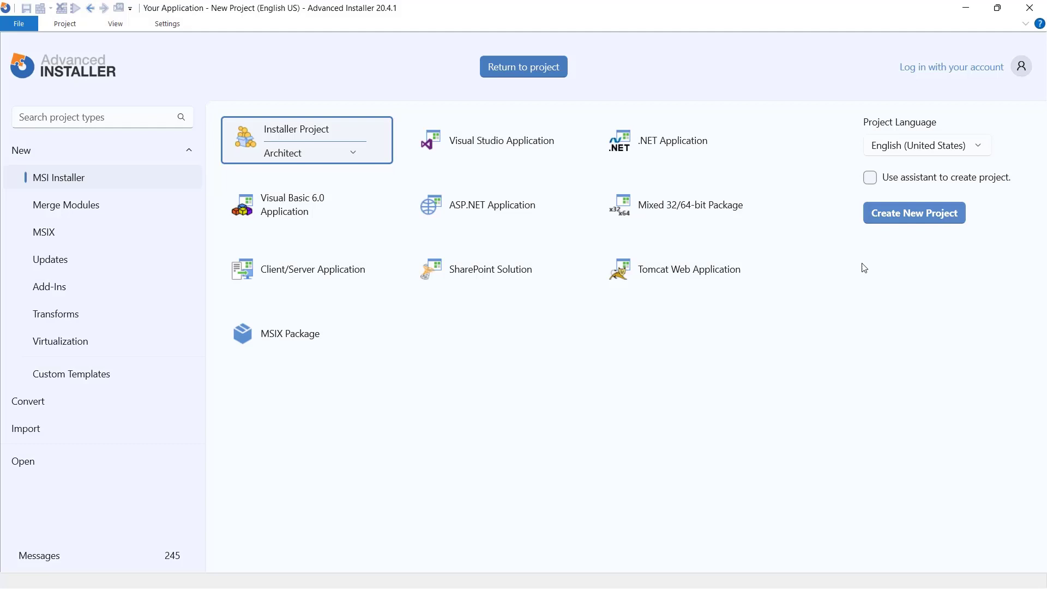
mouse_move(838, 380)
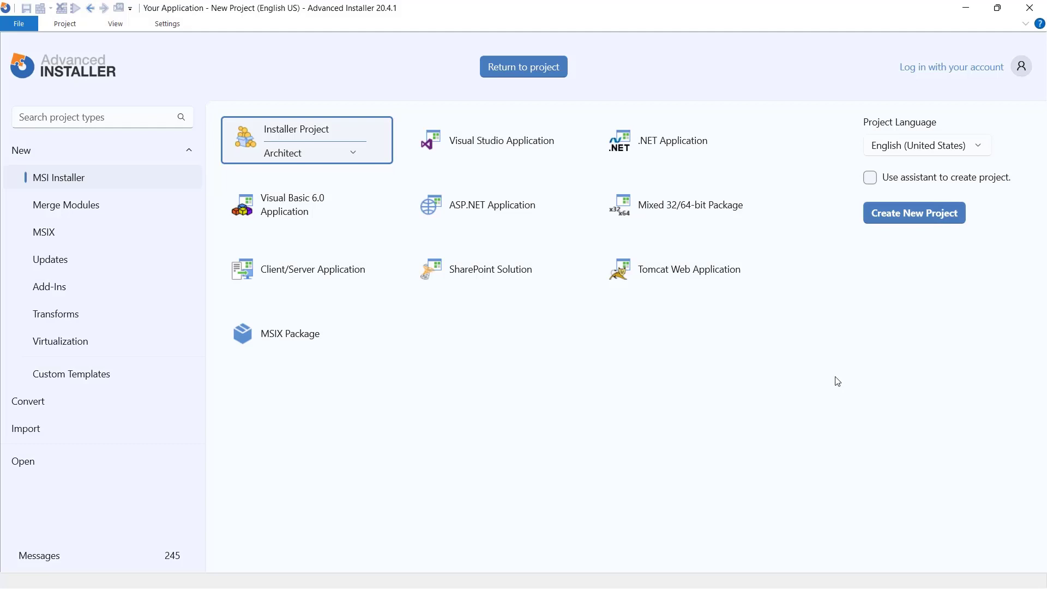
mouse_move(726, 353)
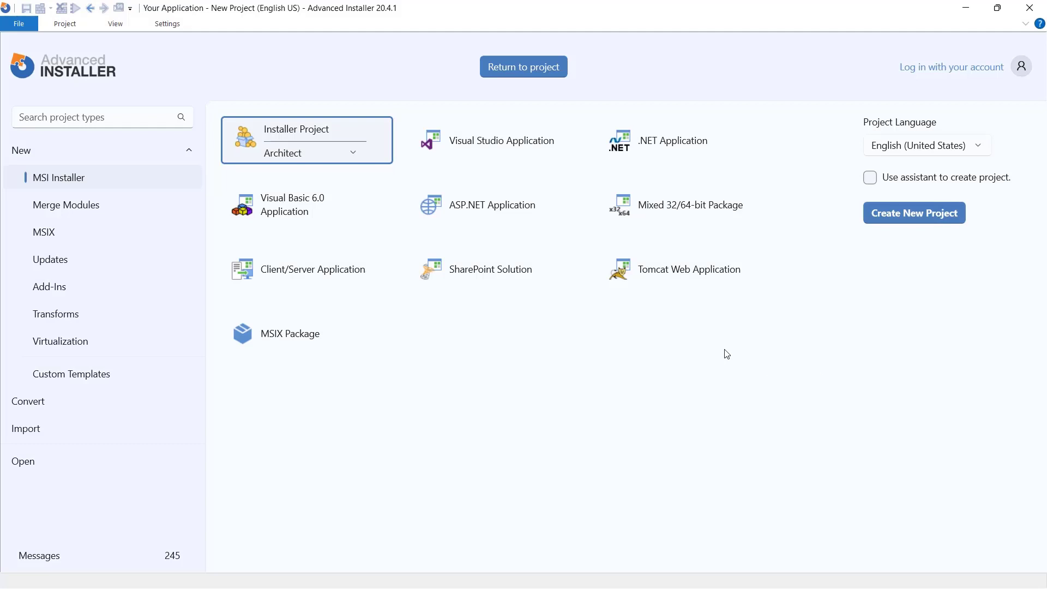
Step: Choose the Simple edition for the new MSI installer project
left_click(353, 153)
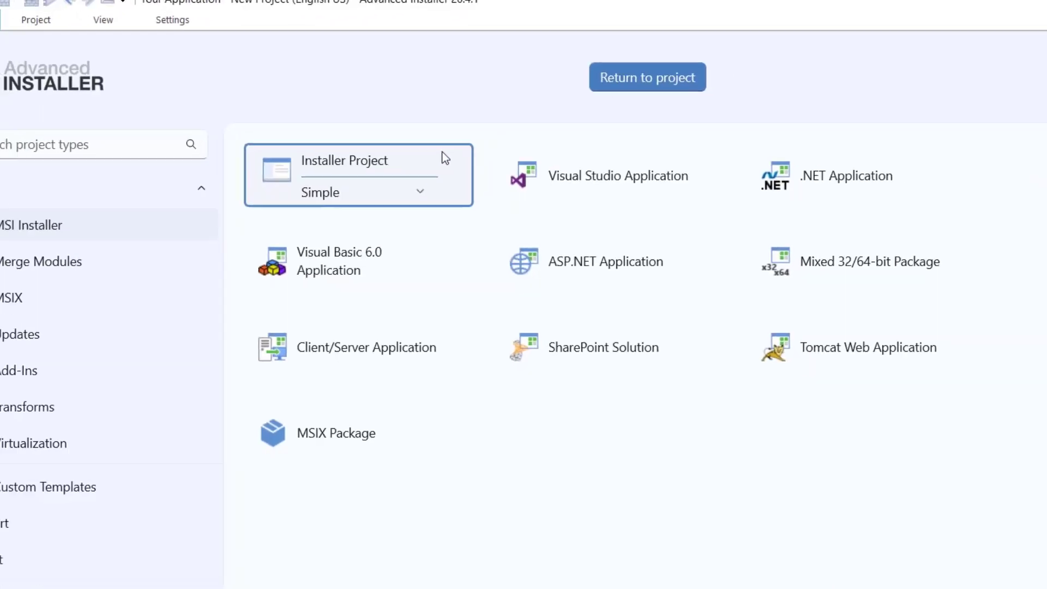
Step: Create the Simple project and enter product name SimpleMSI and publisher Caphyon
left_click(646, 77)
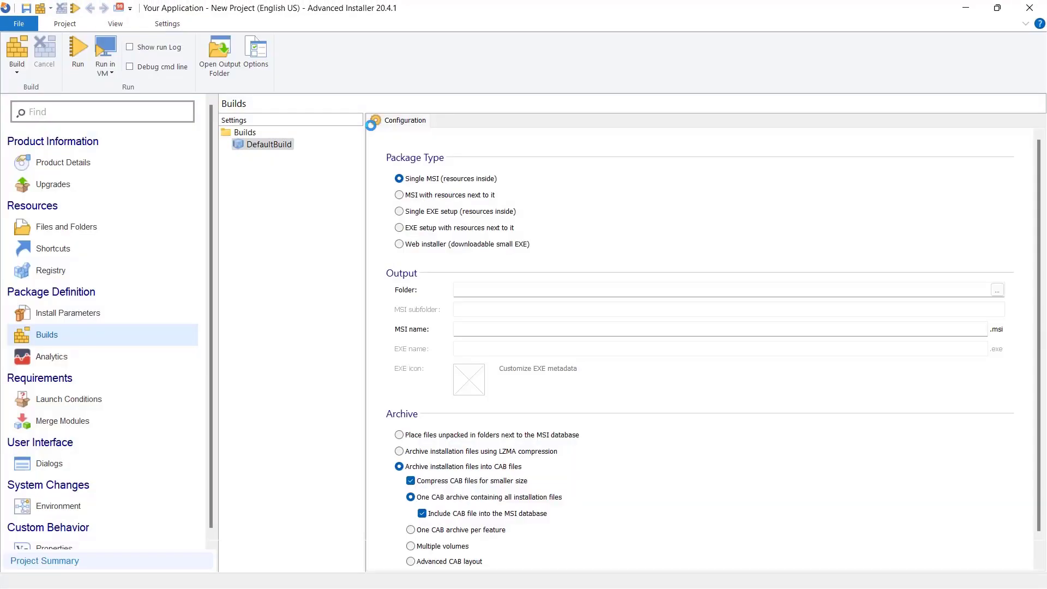
left_click(63, 163)
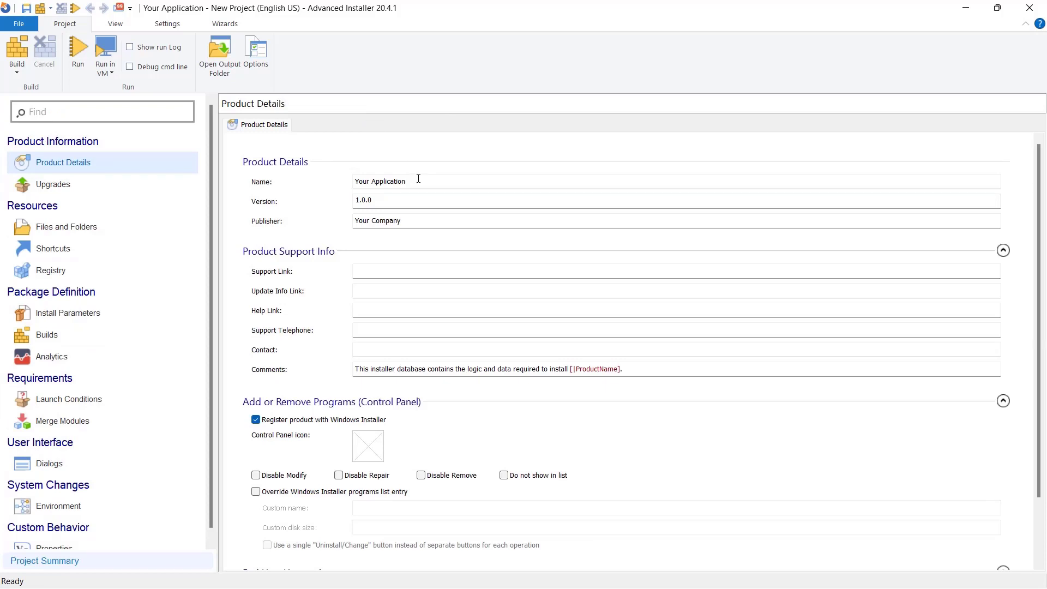
type("SimpleMSI")
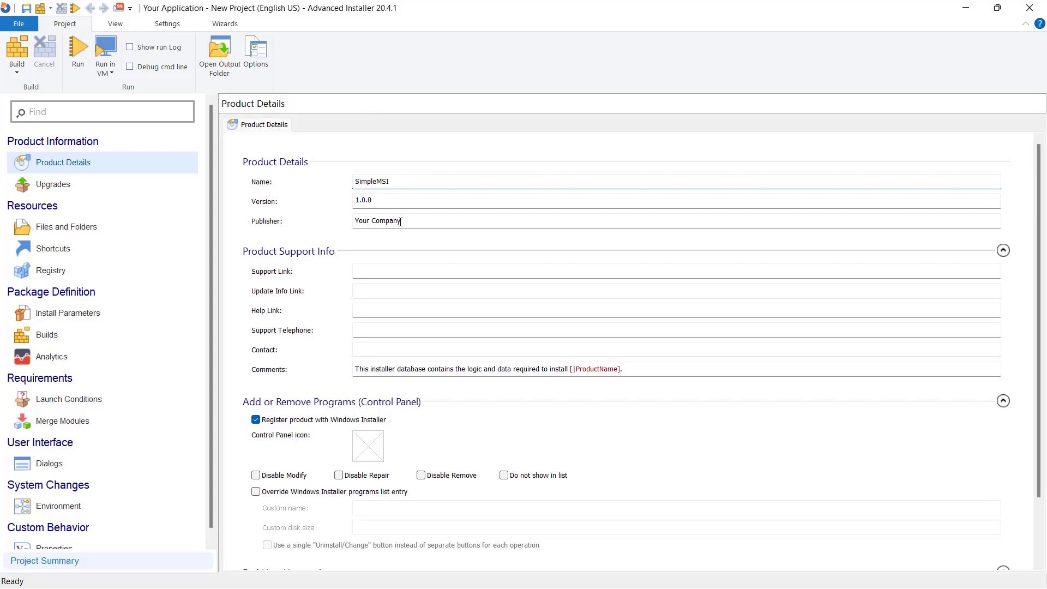
type("Caphyon")
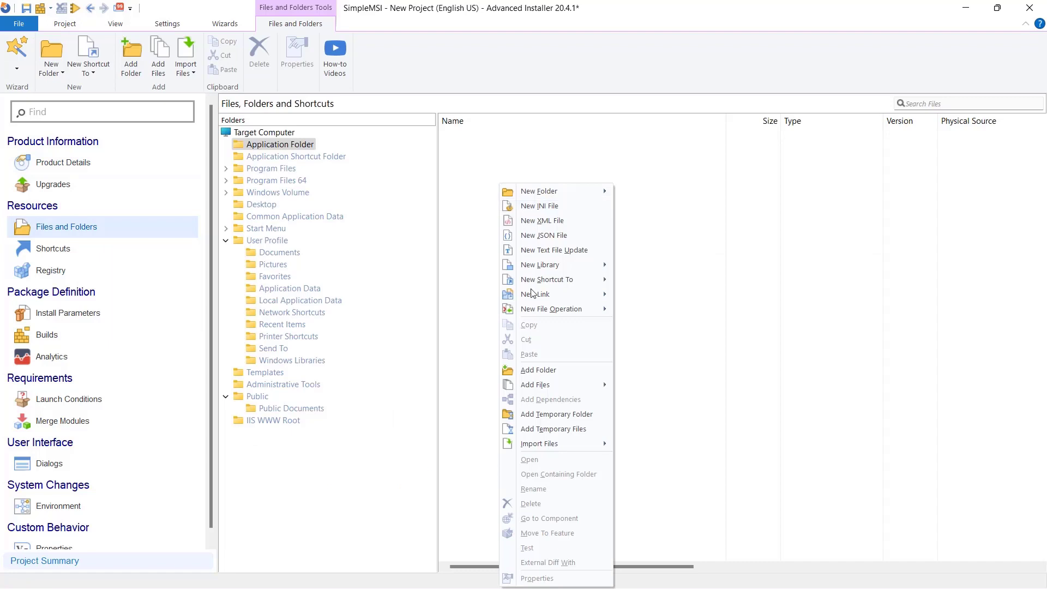
Step: Add Story.txt to the Application Folder via Add Files
left_click(641, 392)
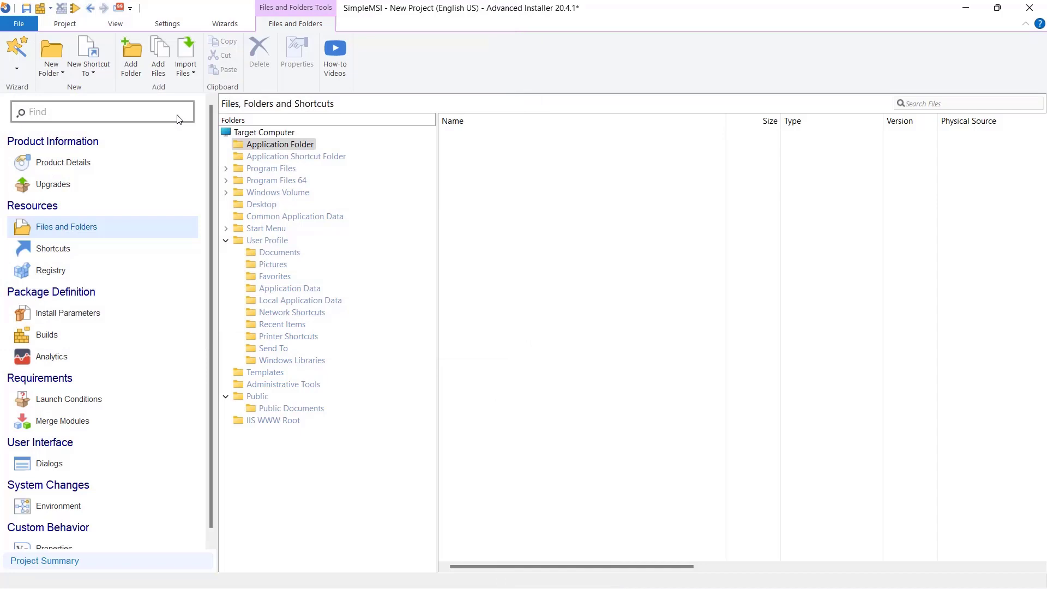
left_click(158, 53)
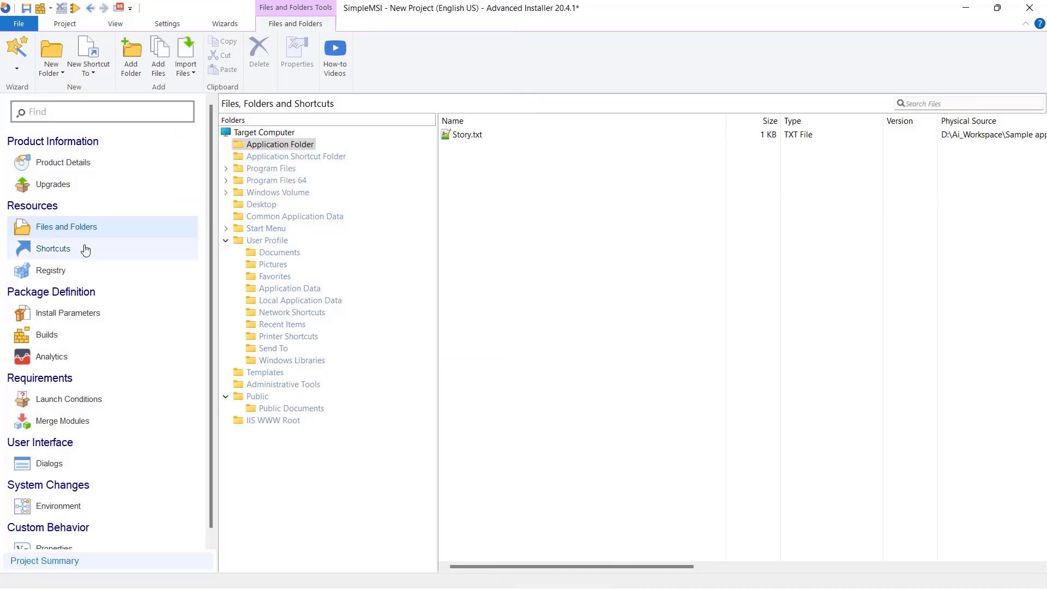
Step: Create a Story shortcut to installed Story.txt with its shortcut folder set to Desktop
left_click(53, 248)
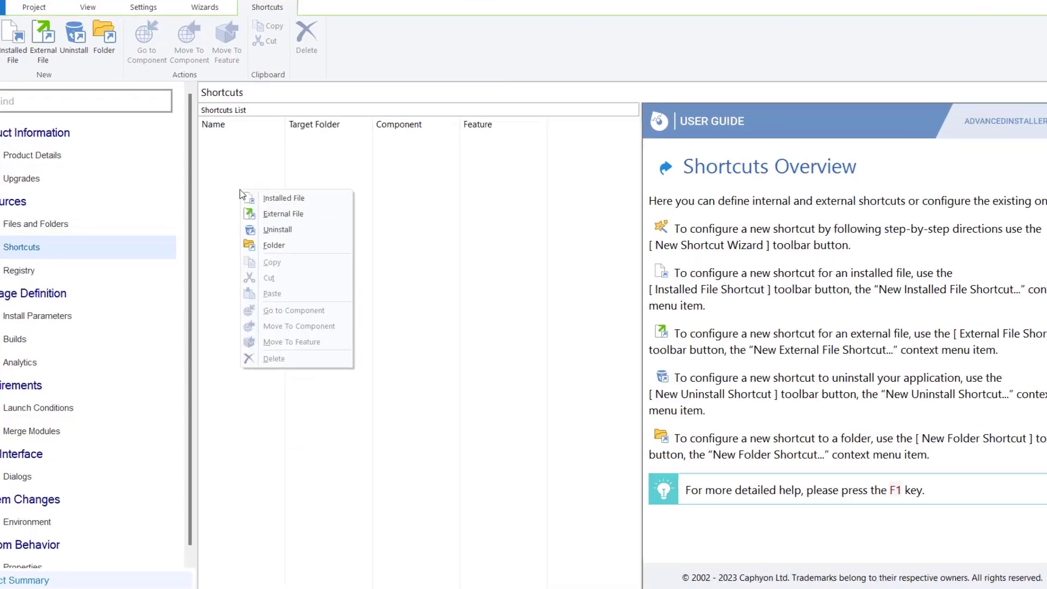
left_click(283, 198)
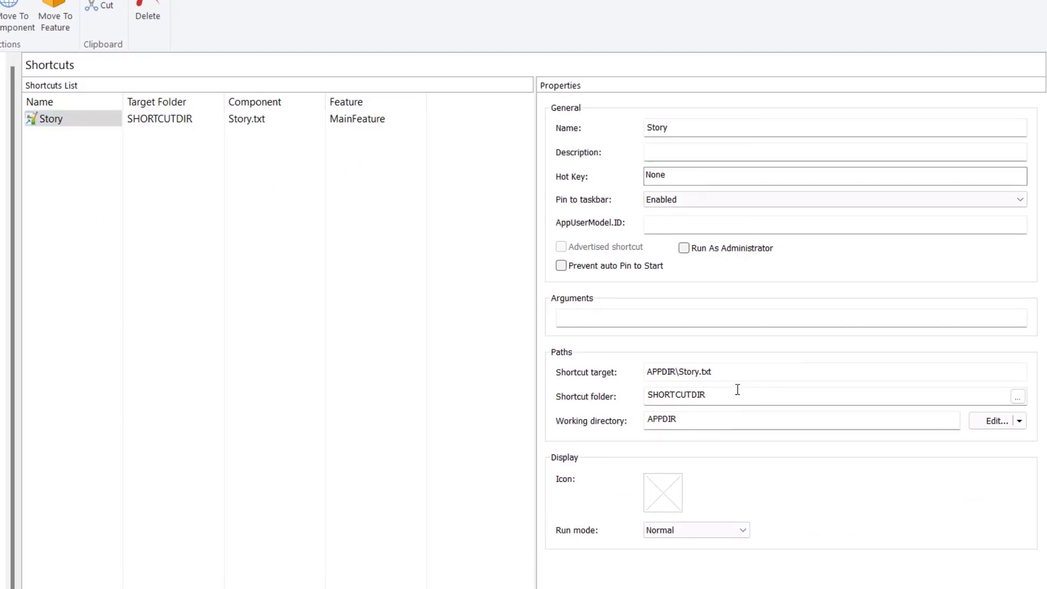
left_click(1017, 397)
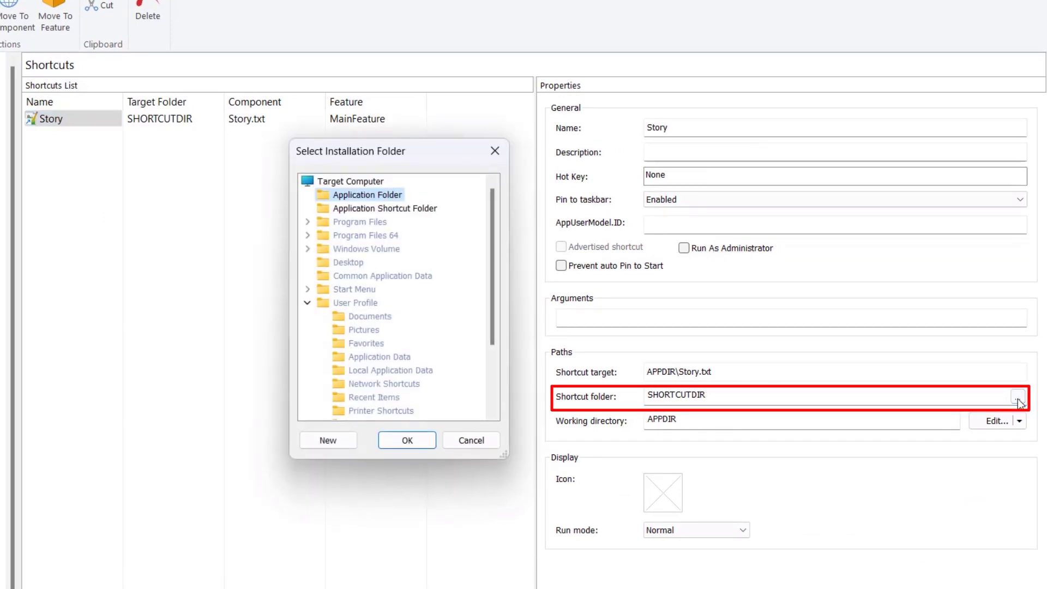
left_click(347, 262)
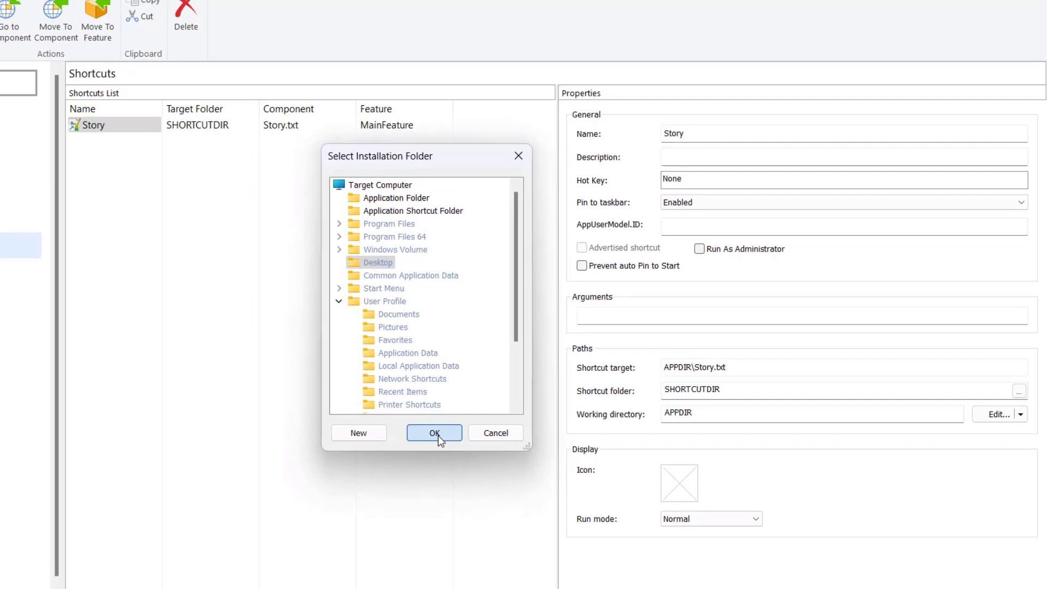
left_click(434, 432)
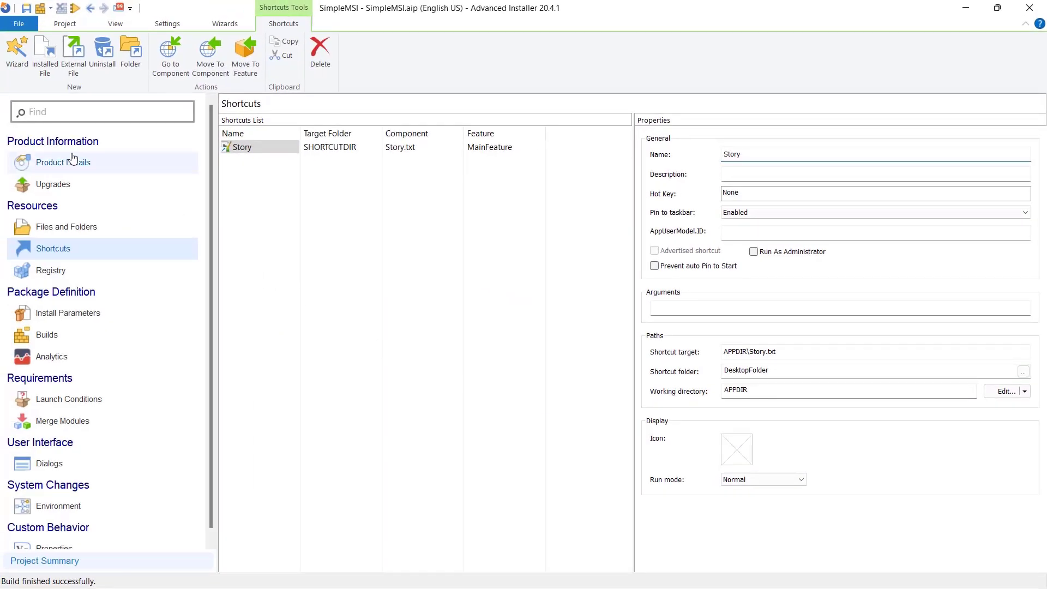
Step: Review the Registry page, WelcomeDlg preview, and supported Windows versions in Launch Conditions
left_click(51, 270)
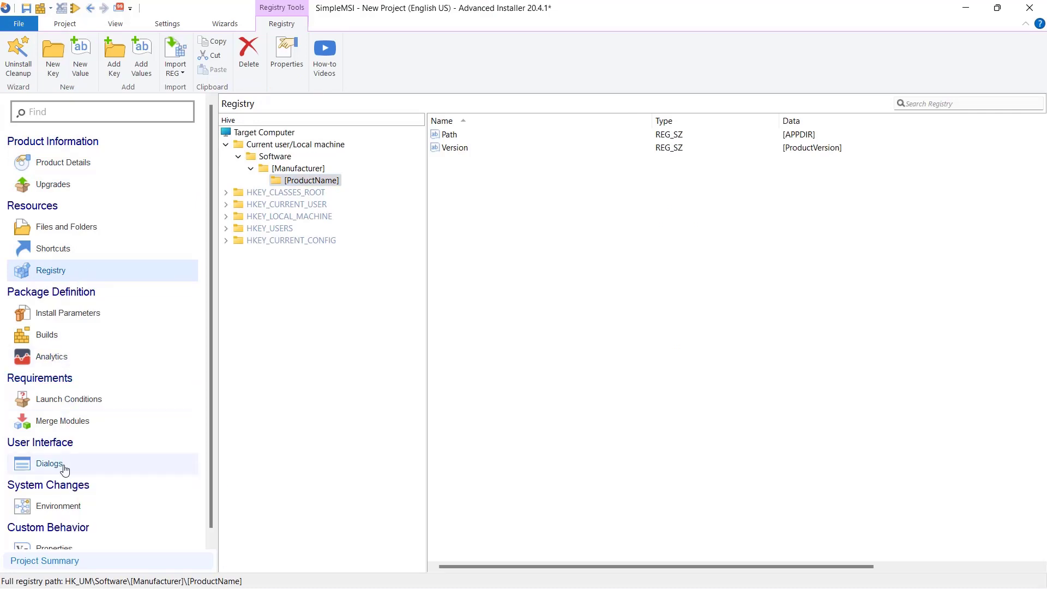
left_click(49, 464)
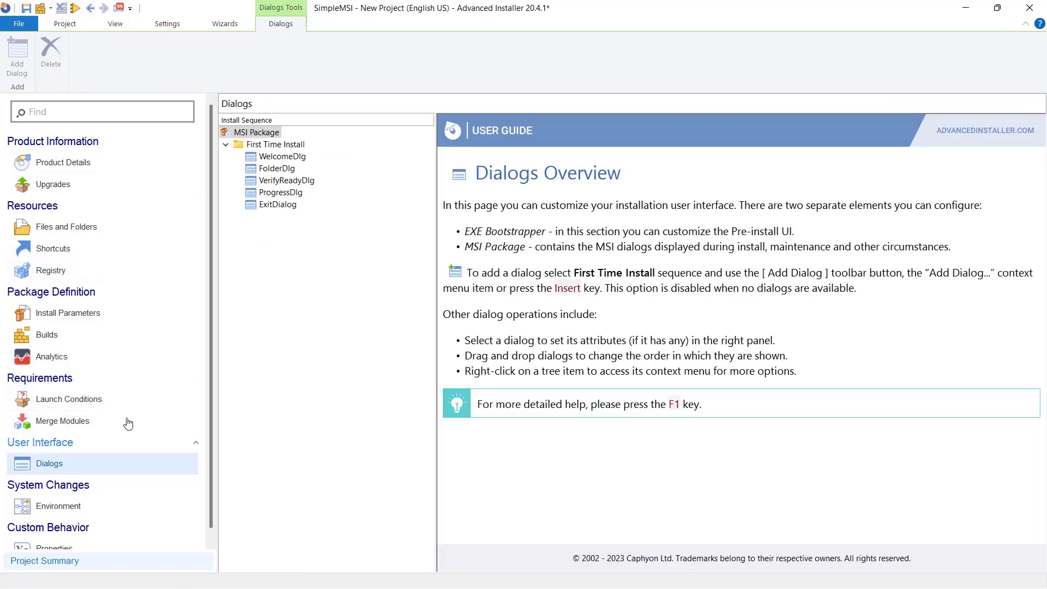
left_click(282, 157)
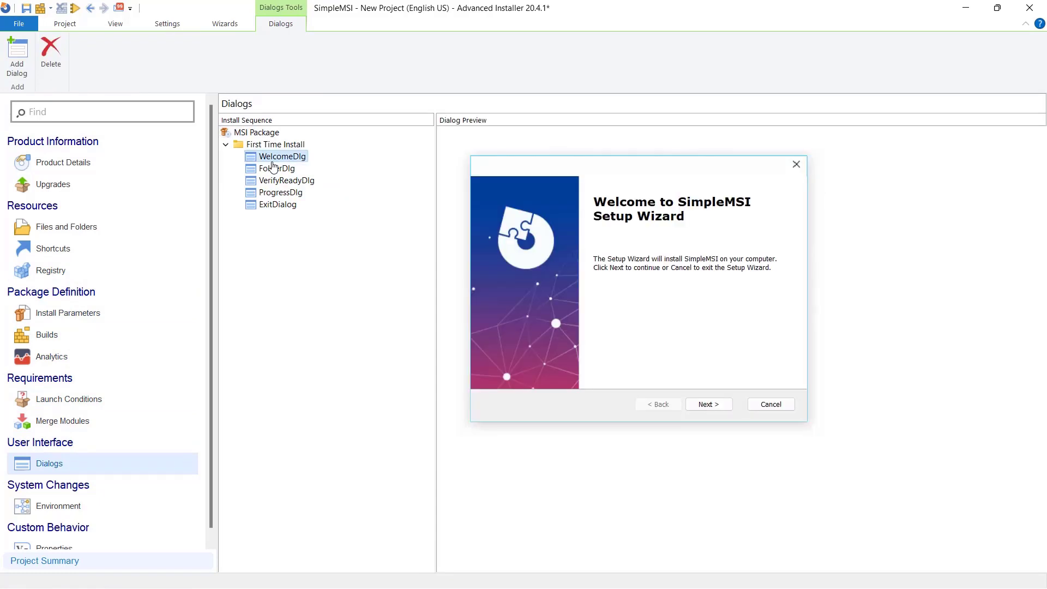
left_click(68, 398)
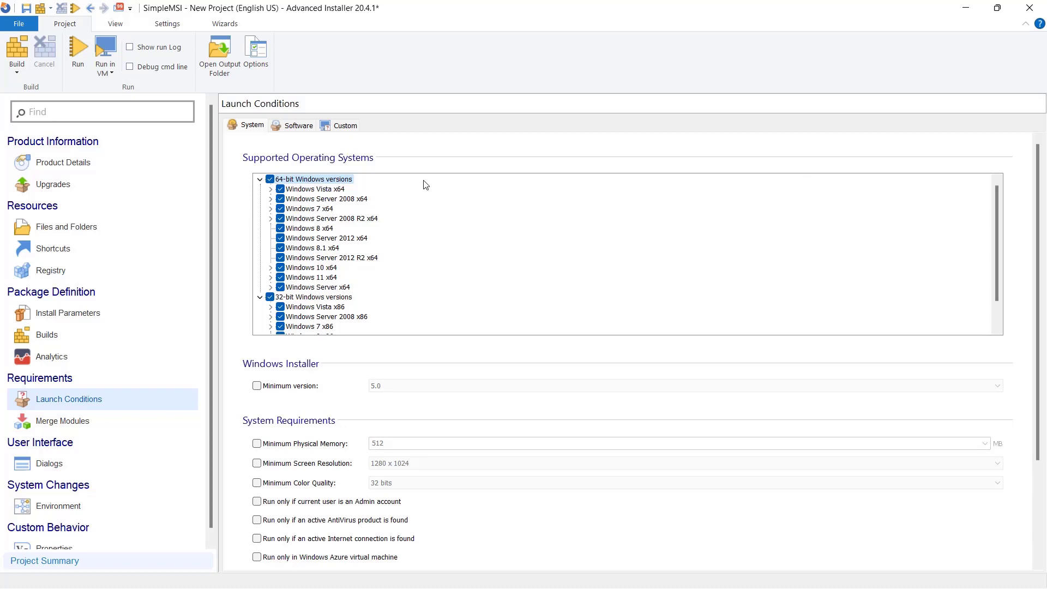
Step: Build the project from the Builds page into the SimpleMSI.msi package
left_click(47, 335)
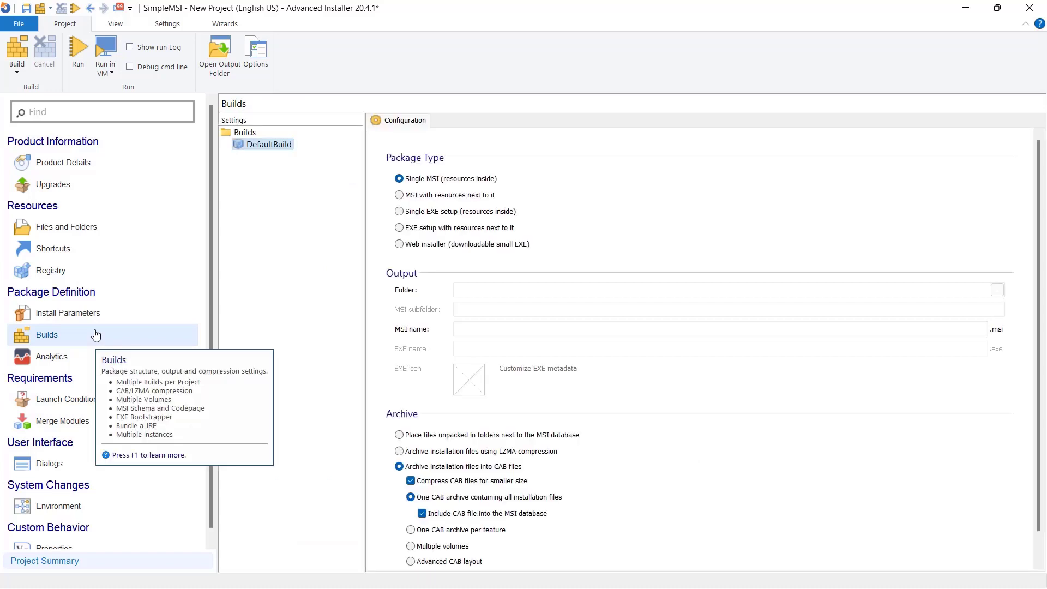
mouse_move(598, 223)
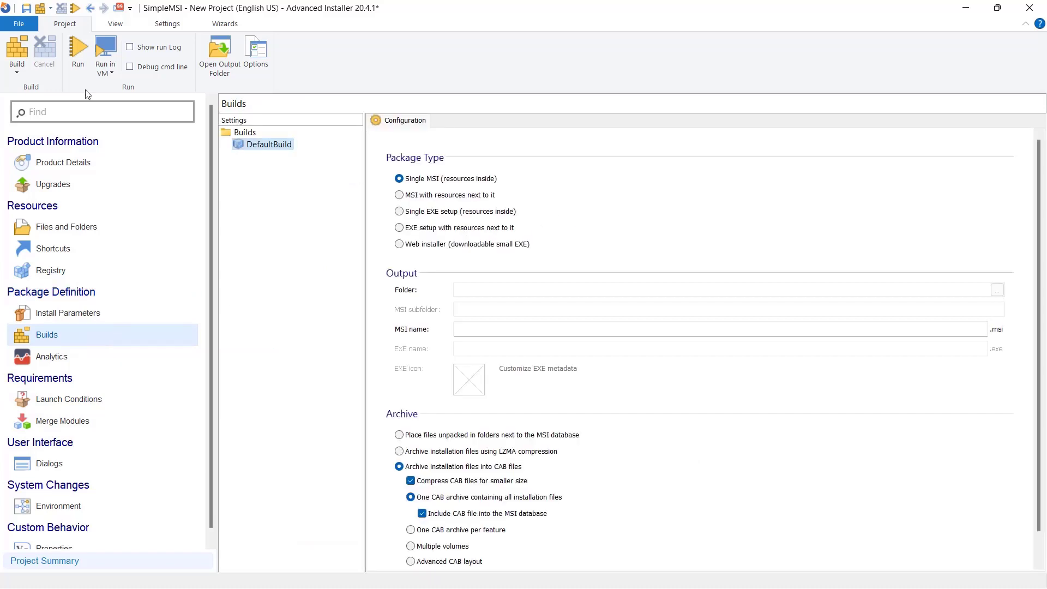
left_click(18, 23)
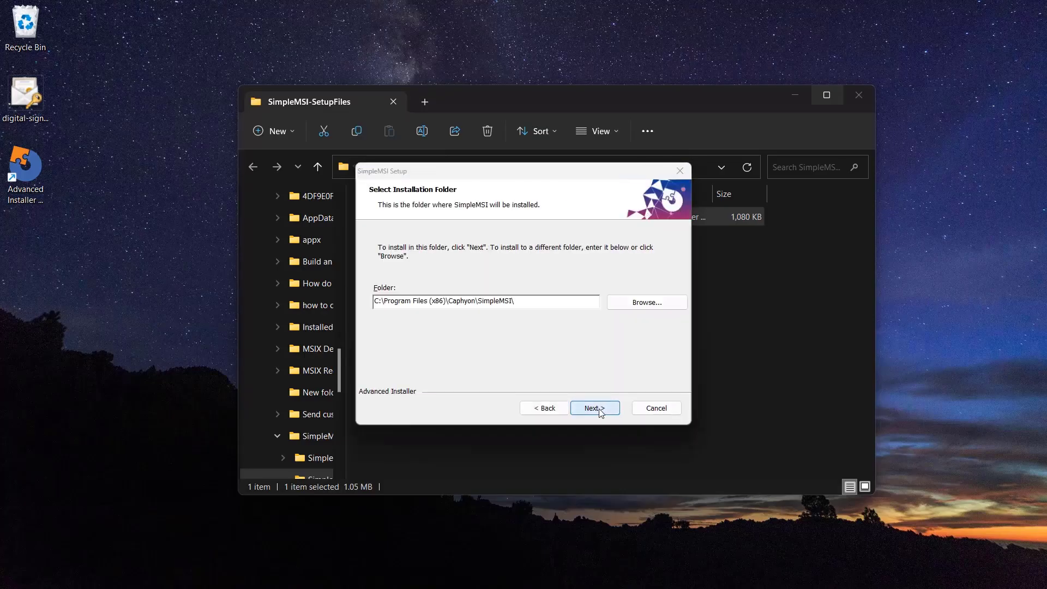
Step: Install SimpleMSI to the default Caphyon\SimpleMSI folder and finish the wizard
left_click(594, 408)
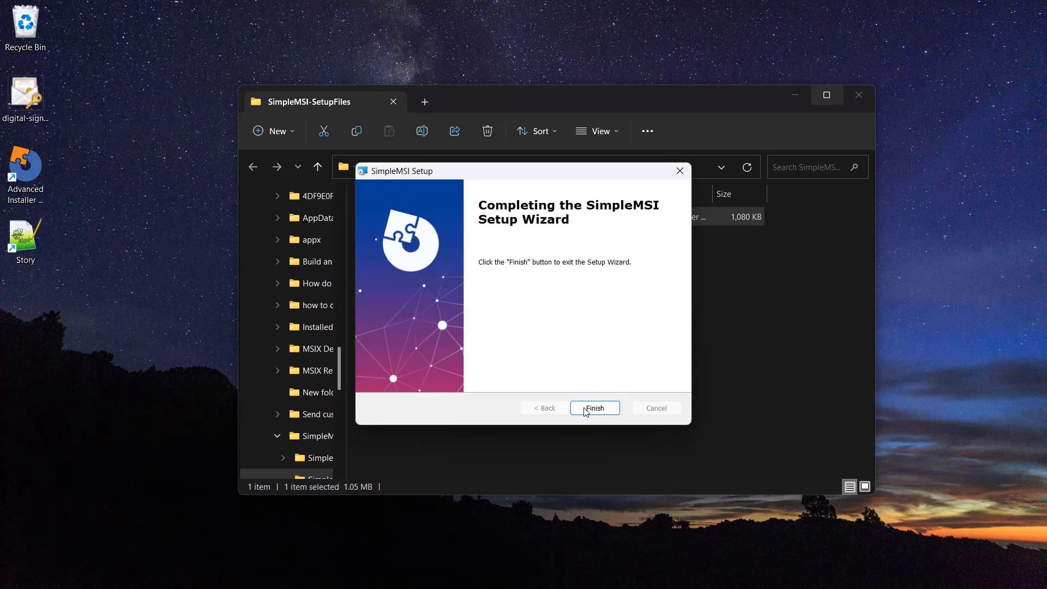
left_click(592, 407)
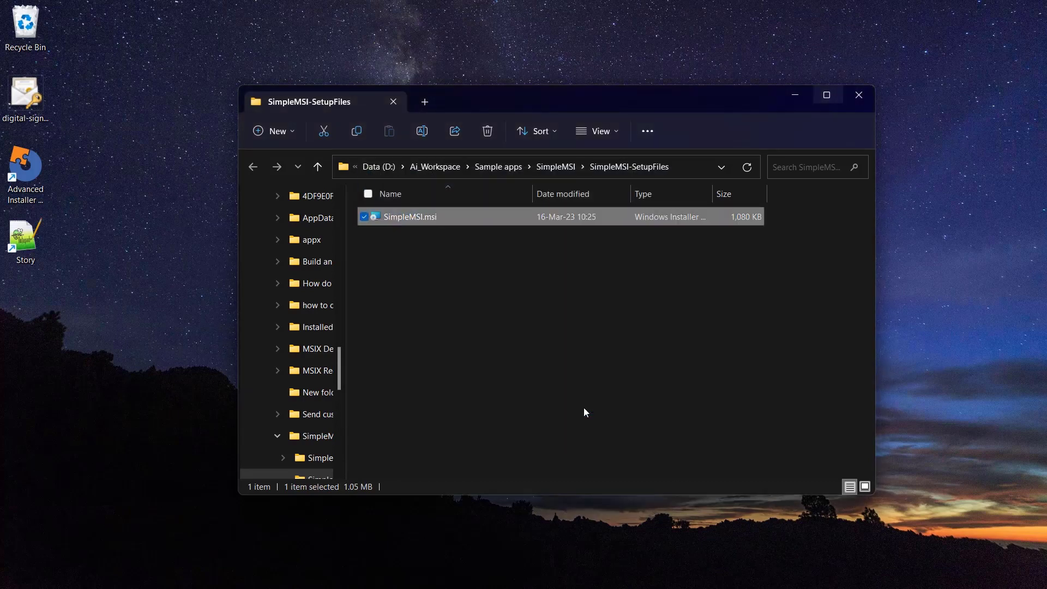